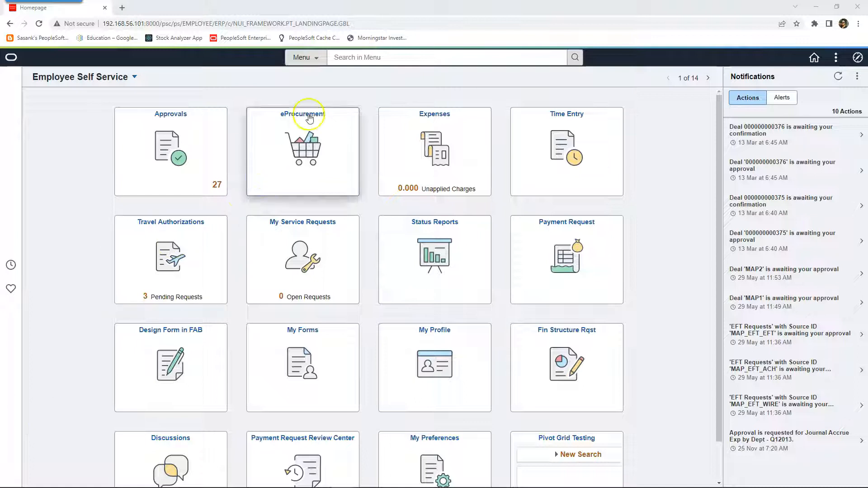
- Search the menu for 'Process' to list entries like Process Definitions and Process Monitor
{"action": "left_click", "coordinate": [446, 57]}
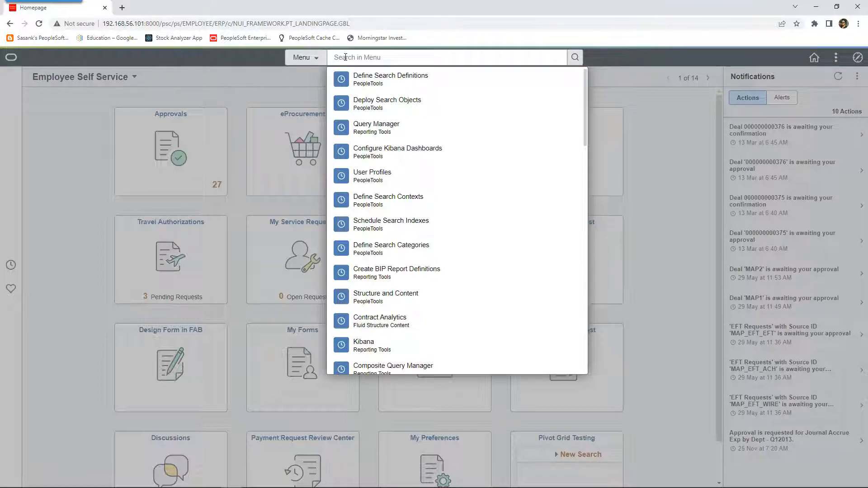
{"action": "type", "text": "Process"}
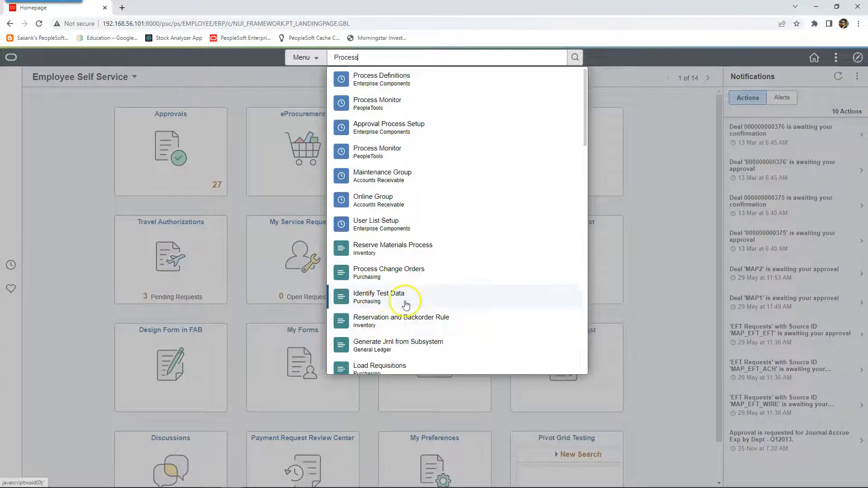
{"action": "mouse_move", "coordinate": [86, 310]}
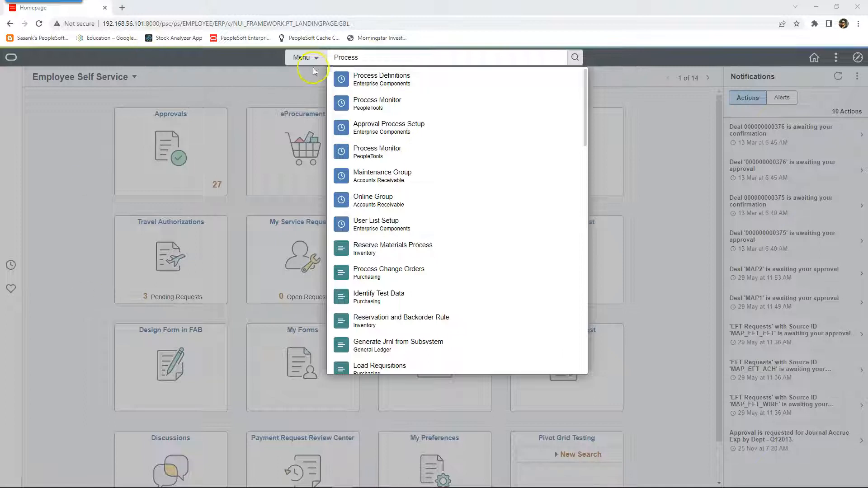
- Switch the search scope from Menu to Suppliers and search for 'Bod'
{"action": "left_click", "coordinate": [303, 57]}
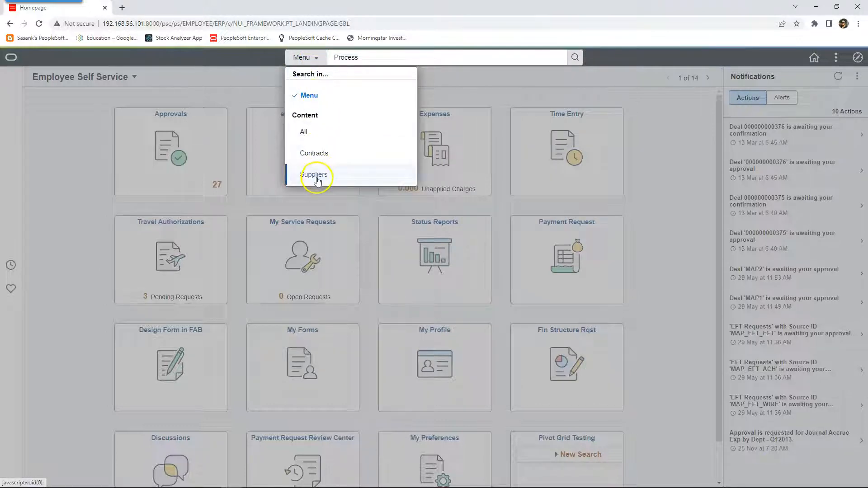
{"action": "left_click", "coordinate": [315, 175]}
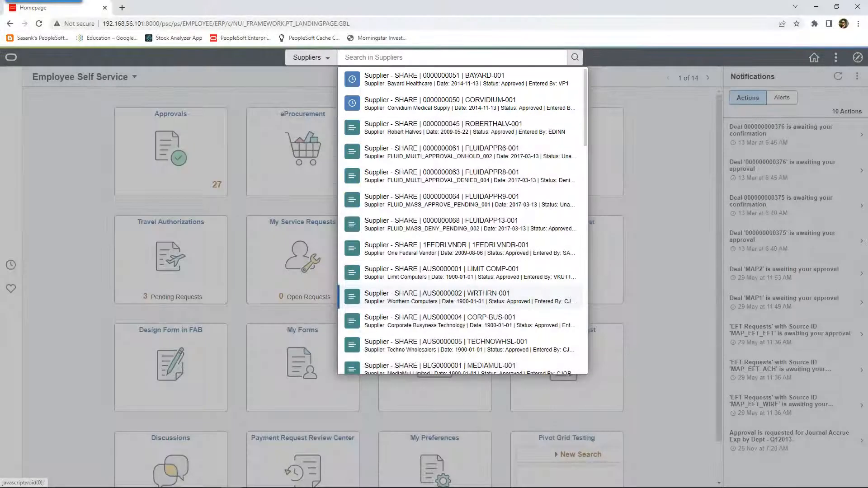
{"action": "left_click", "coordinate": [451, 57]}
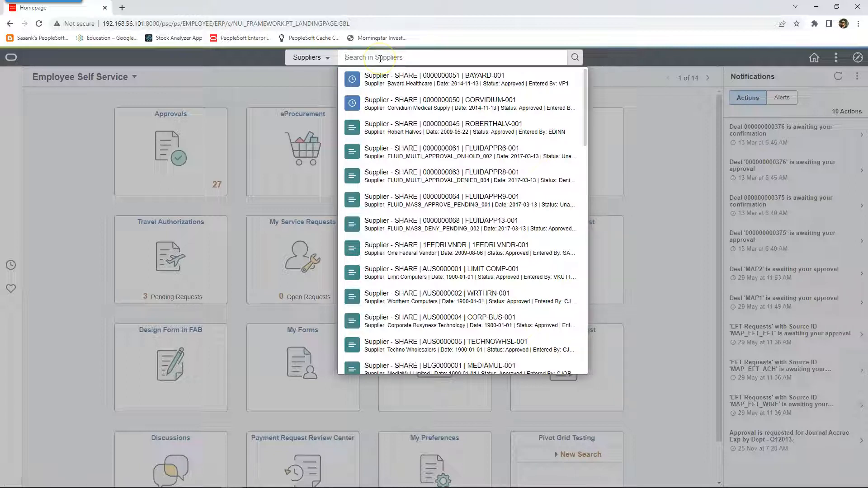
{"action": "type", "text": "Bod"}
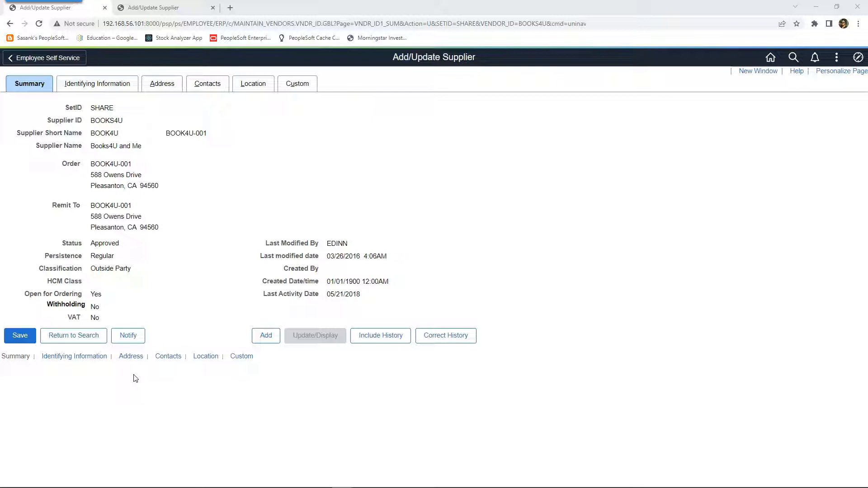
{"action": "mouse_move", "coordinate": [102, 374]}
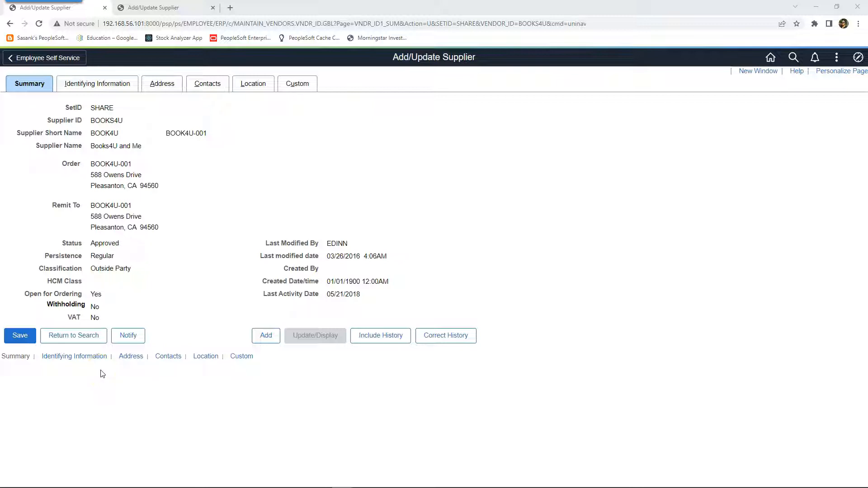
- Check the PeopleSoft Channel supplier tab, return home, and search suppliers for 'PEOPLESOF'
{"action": "left_click", "coordinate": [161, 7]}
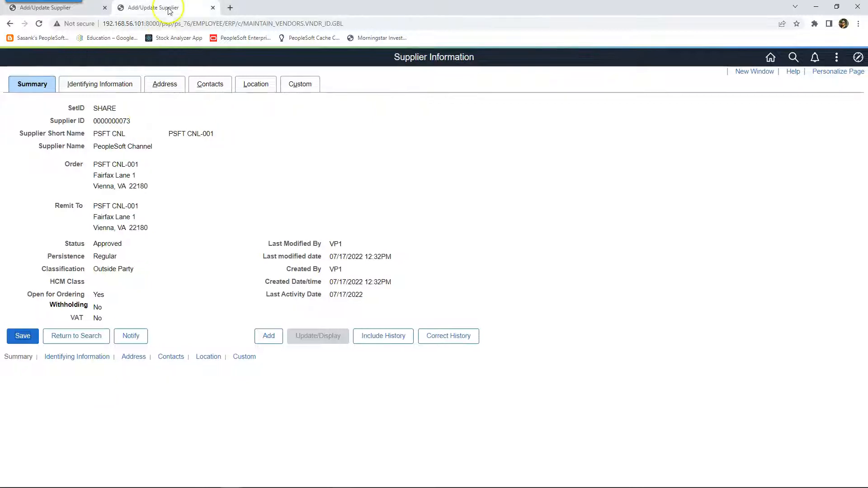
{"action": "double_click", "coordinate": [123, 146]}
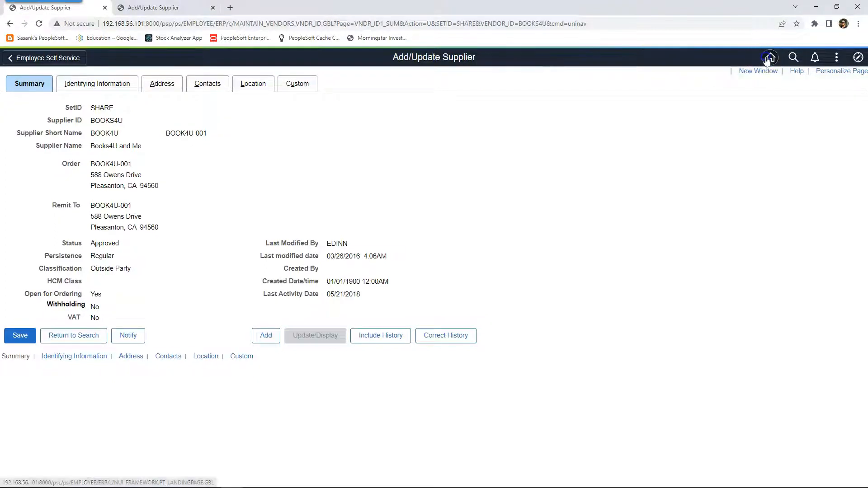
{"action": "left_click", "coordinate": [769, 57]}
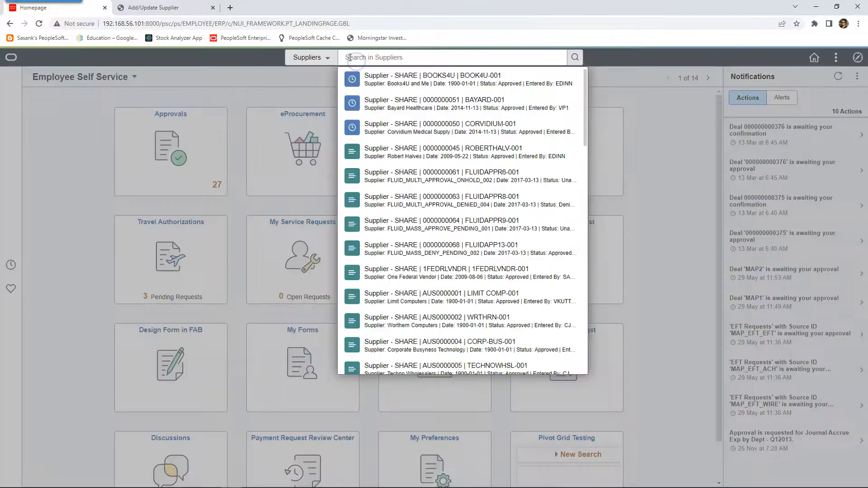
{"action": "type", "text": "PEOPLESOF"}
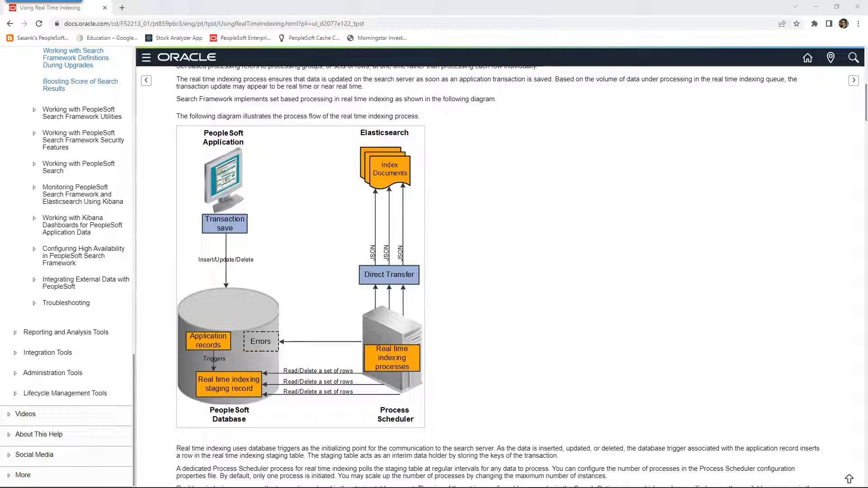
{"action": "mouse_move", "coordinate": [547, 338]}
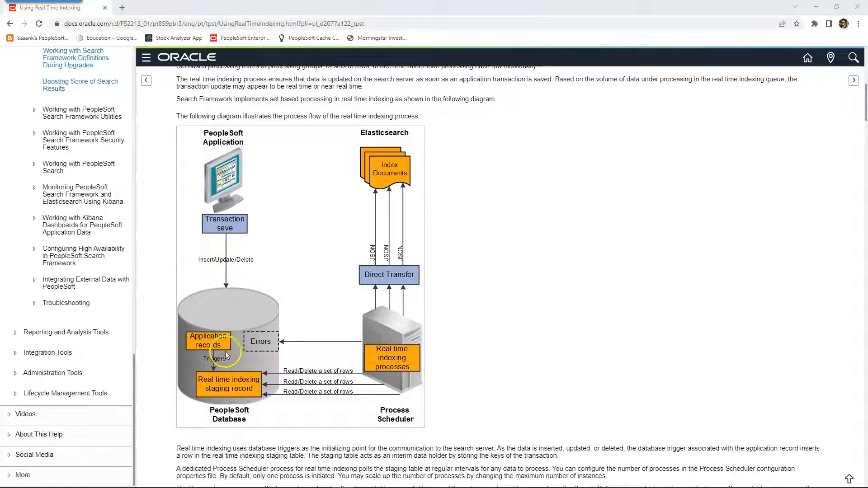
{"action": "mouse_move", "coordinate": [205, 396]}
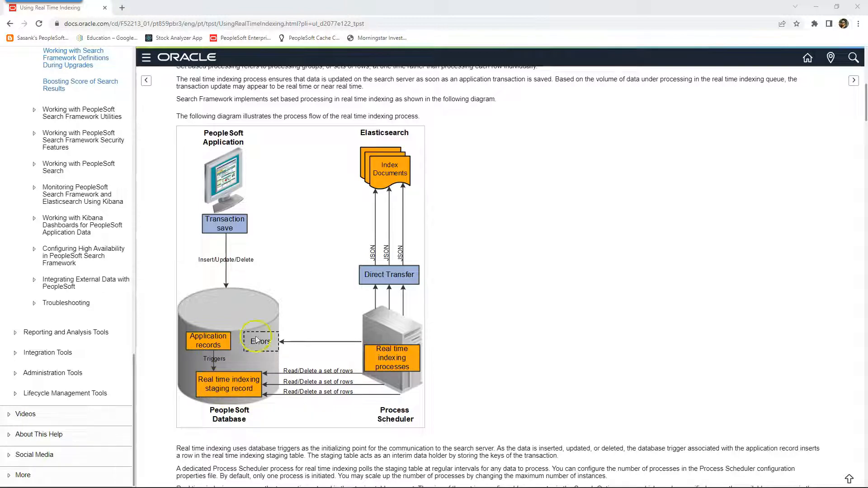
{"action": "mouse_move", "coordinate": [400, 419]}
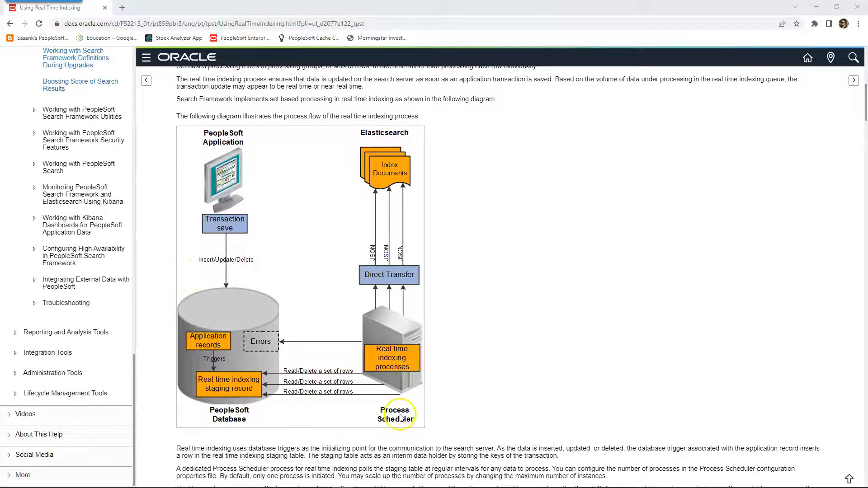
{"action": "mouse_move", "coordinate": [392, 357]}
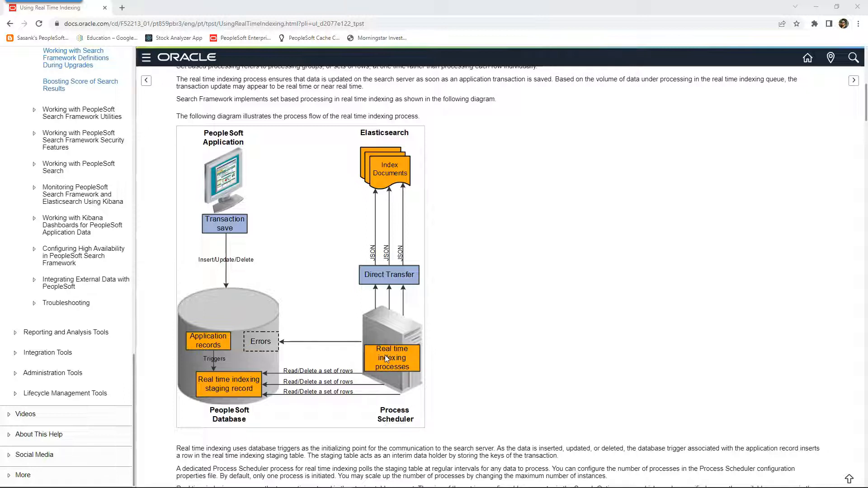
{"action": "mouse_move", "coordinate": [390, 357]}
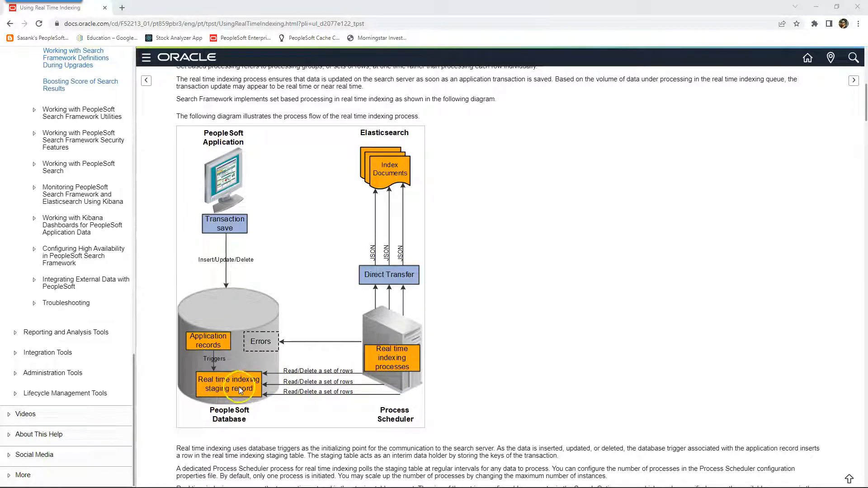
{"action": "mouse_move", "coordinate": [409, 325]}
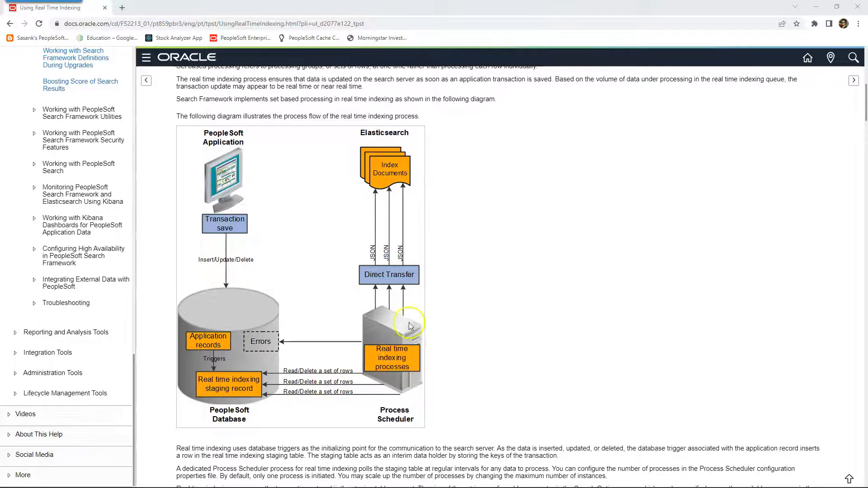
{"action": "mouse_move", "coordinate": [399, 160]}
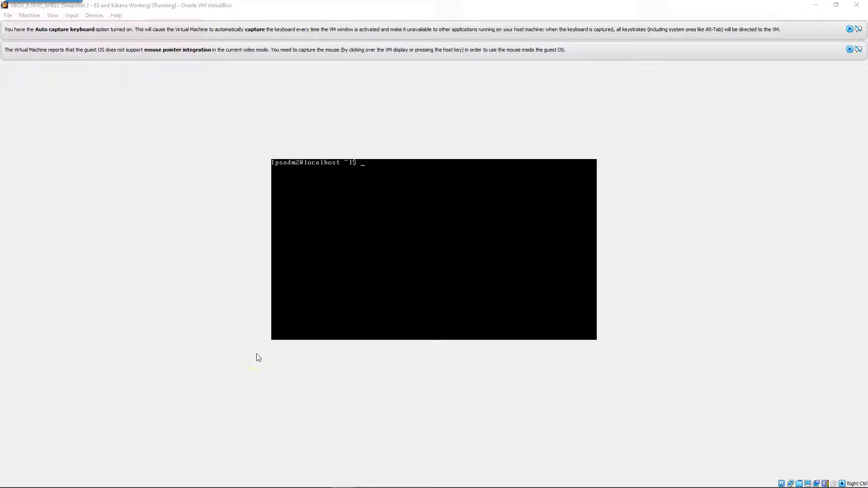
- In psadmin, shut down PRCSDOM for configuration and confirm Real Time Indexing is Yes
{"action": "type", "text": "psadmin"}
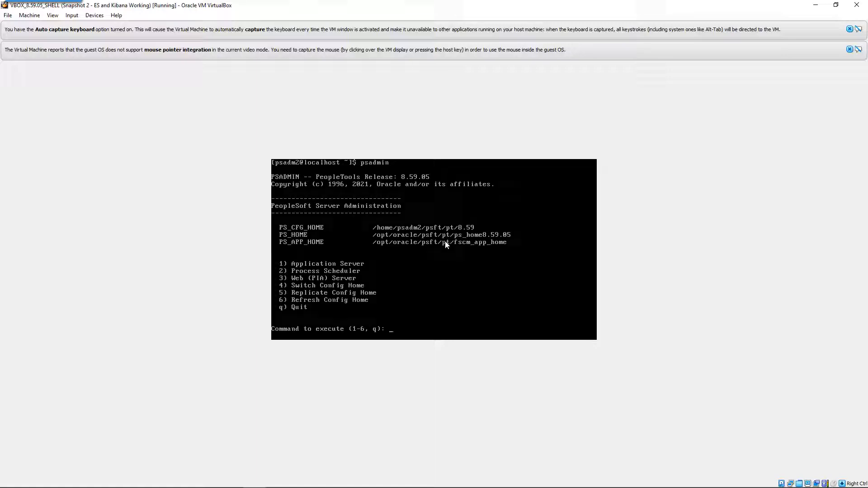
{"action": "type", "text": "2"}
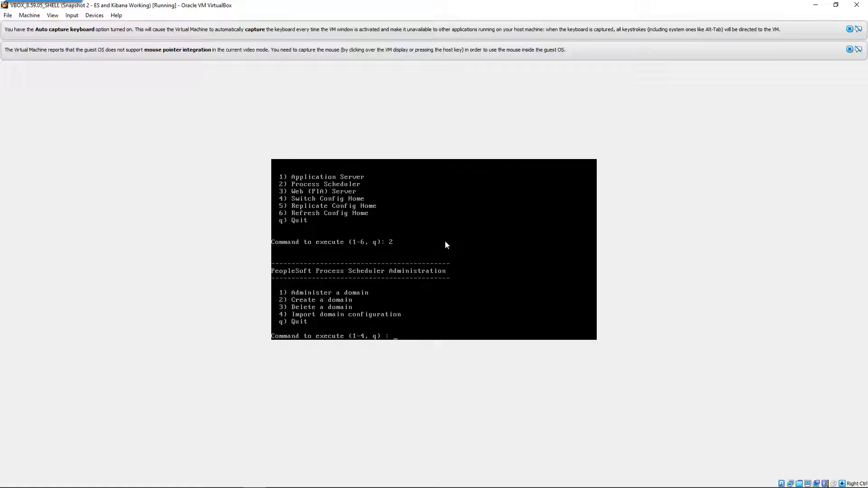
{"action": "type", "text": "1"}
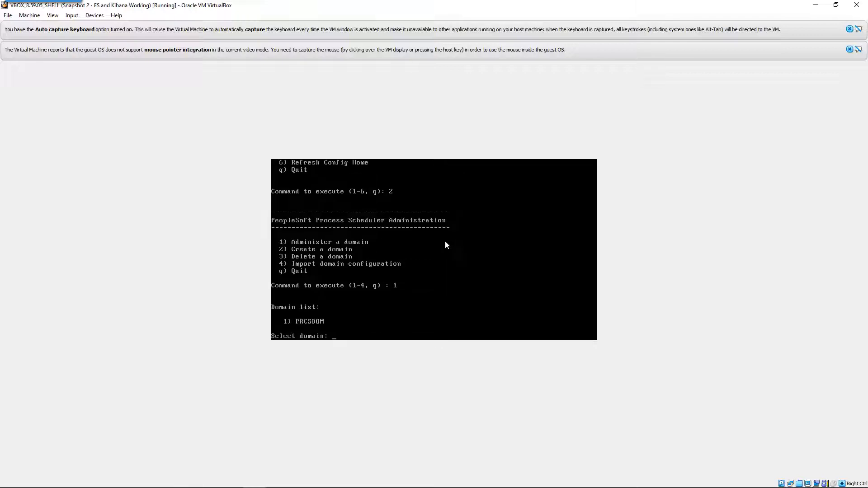
{"action": "type", "text": "1"}
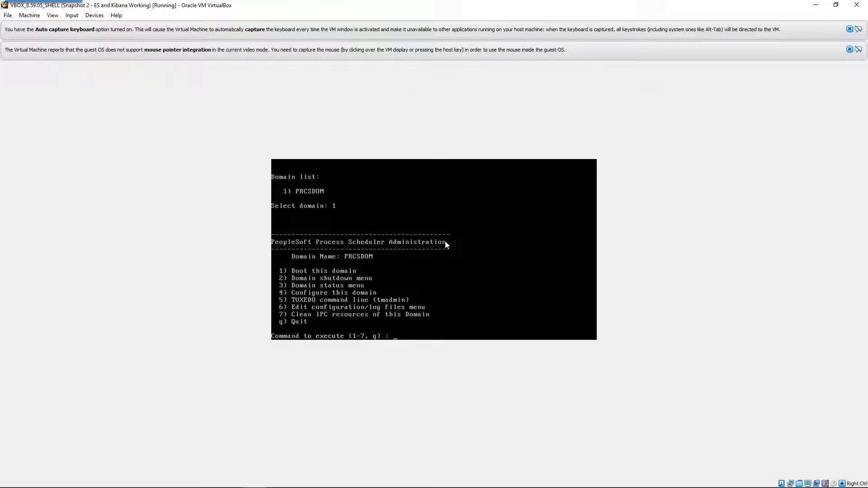
{"action": "type", "text": "4"}
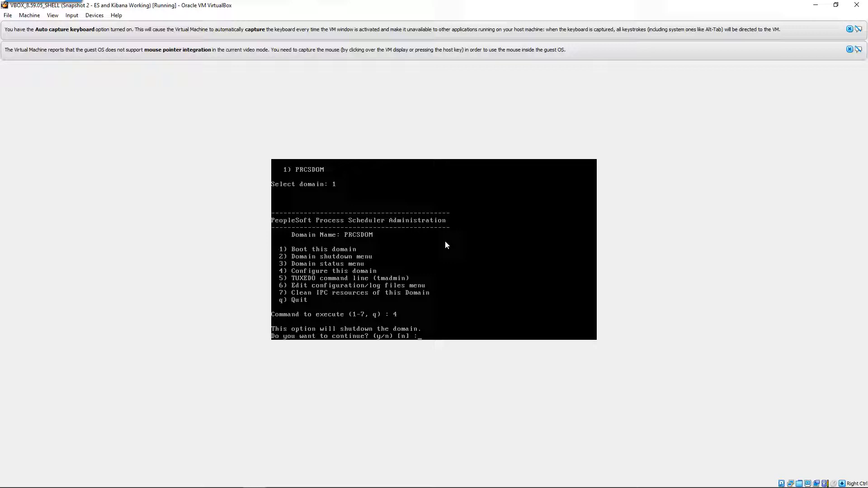
{"action": "type", "text": "y"}
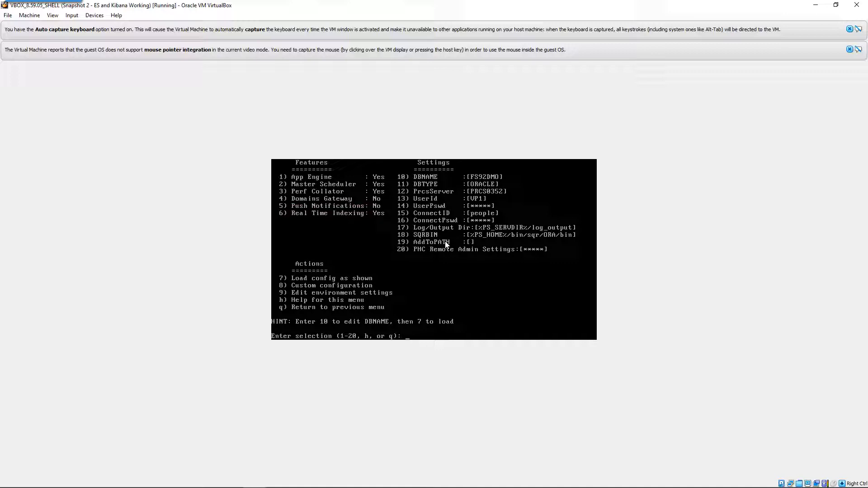
{"action": "type", "text": "q"}
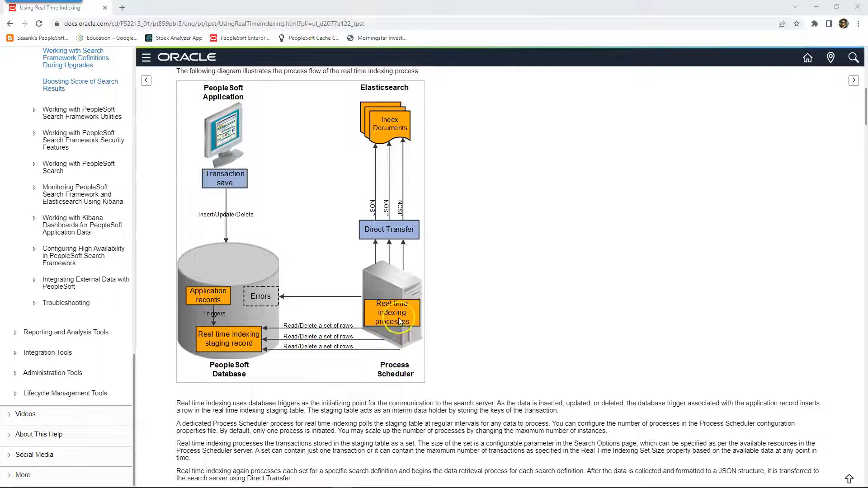
{"action": "mouse_move", "coordinate": [241, 338]}
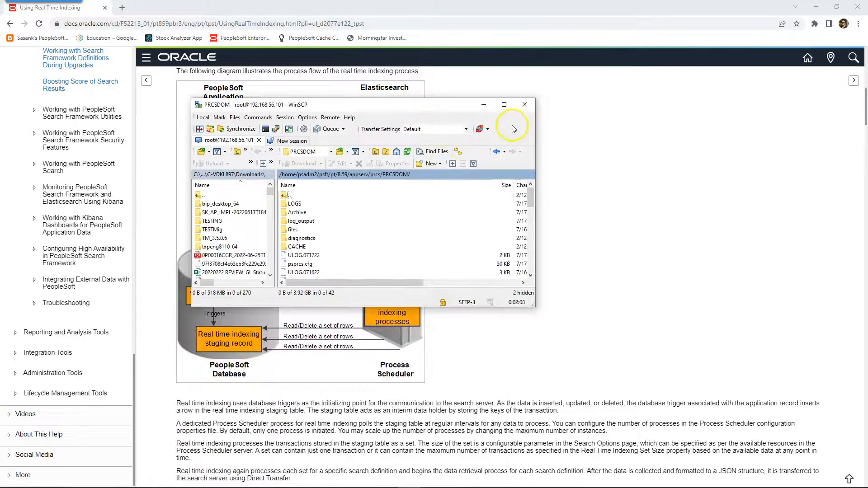
- Open PRCSDOM's psprcs.cfg and find 'psrti' to reach the PSRTISRV section
{"action": "double_click", "coordinate": [299, 264]}
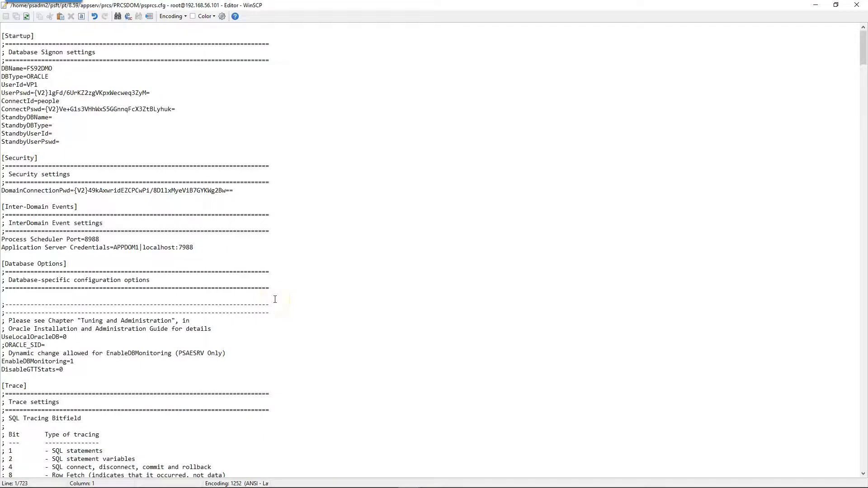
{"action": "scroll", "scroll_direction": "down", "scroll_amount": 3}
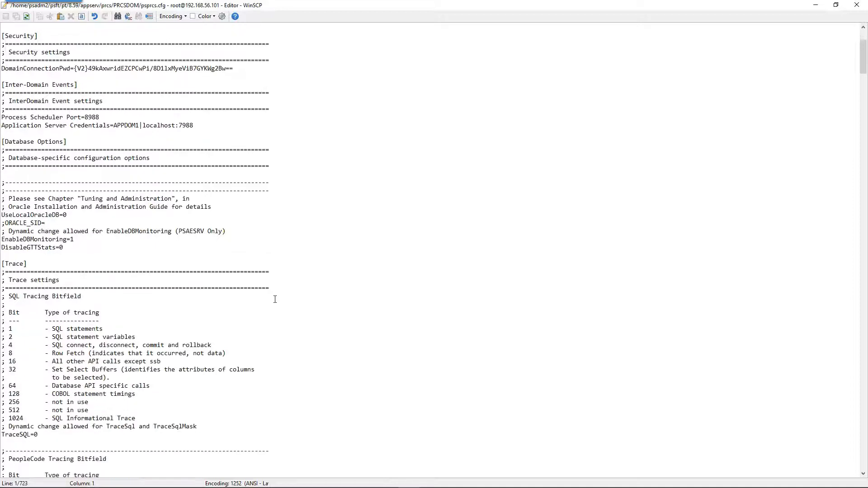
{"action": "key", "text": "Ctrl+f"}
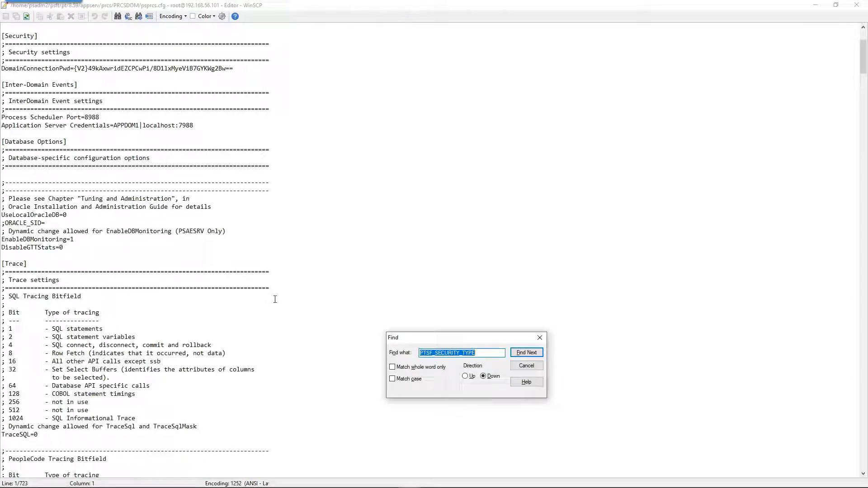
{"action": "type", "text": "psrti"}
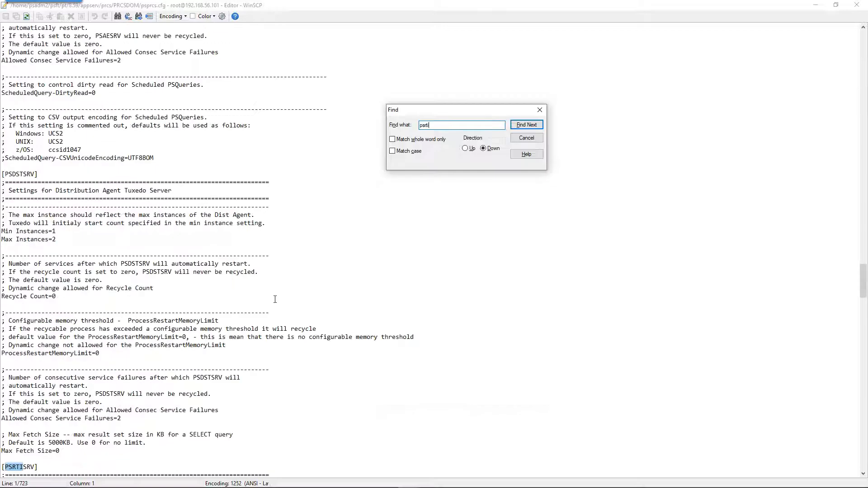
{"action": "left_click", "coordinate": [526, 125]}
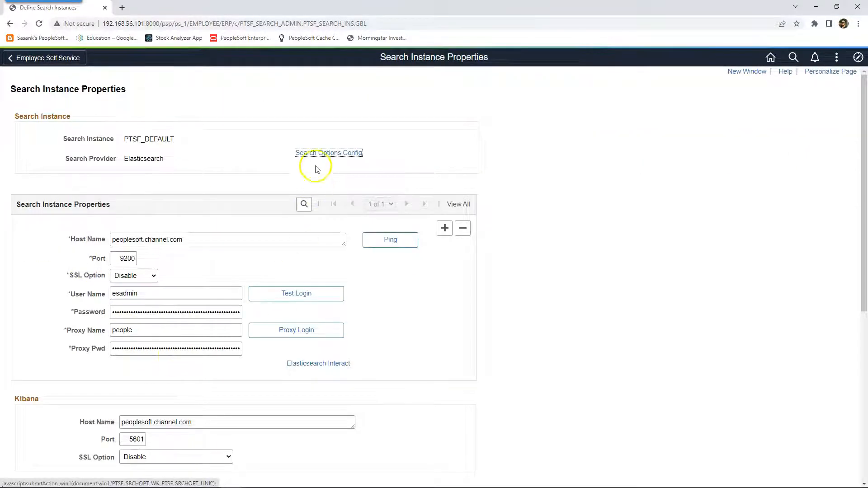
- Review PTSF_DEFAULT search options, including Heartbeat Interval 2 and RTI set size 300
{"action": "left_click", "coordinate": [328, 153]}
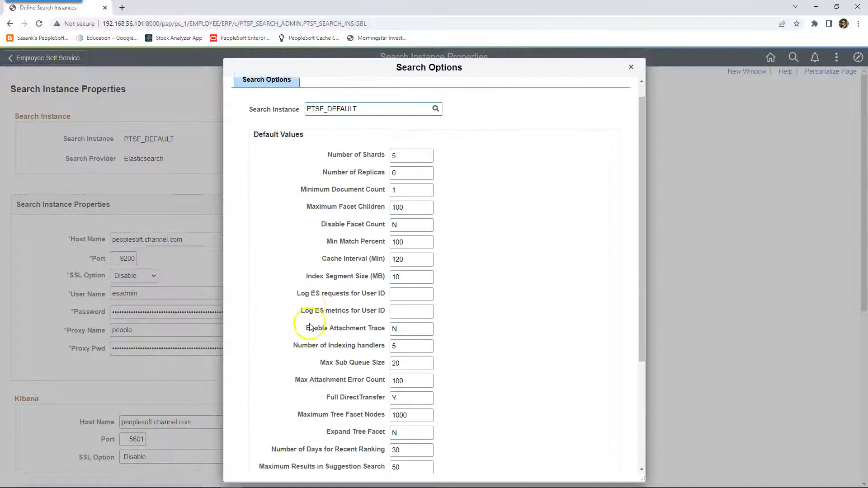
{"action": "scroll", "scroll_direction": "down", "scroll_amount": 3}
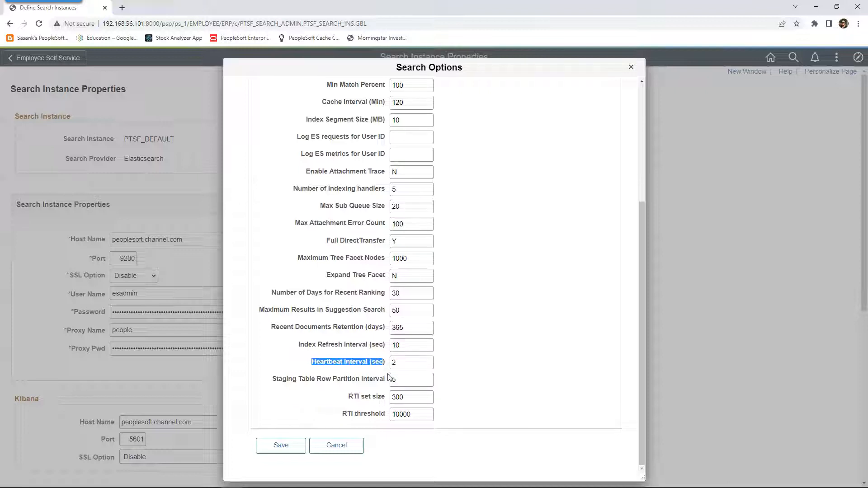
{"action": "left_click", "coordinate": [411, 362]}
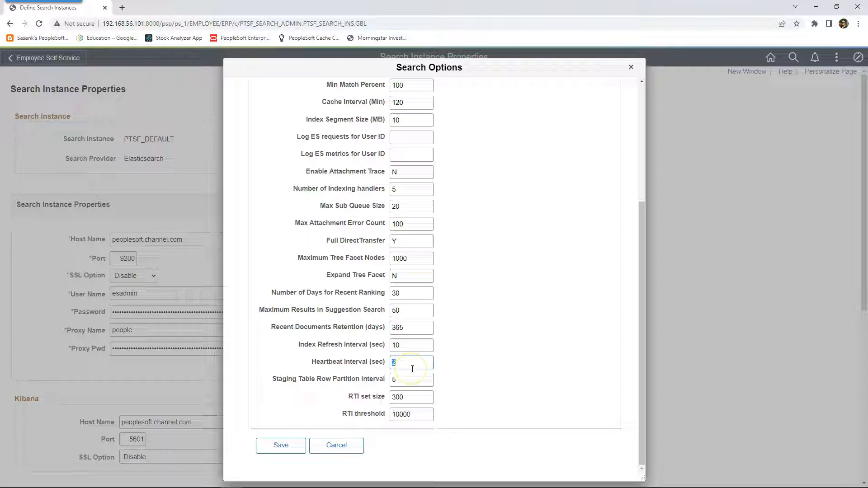
{"action": "mouse_move", "coordinate": [411, 364]}
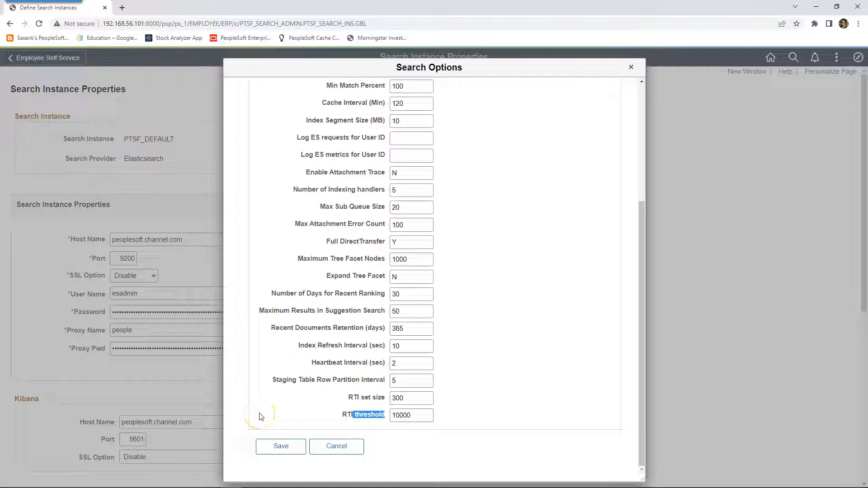
{"action": "mouse_move", "coordinate": [262, 416]}
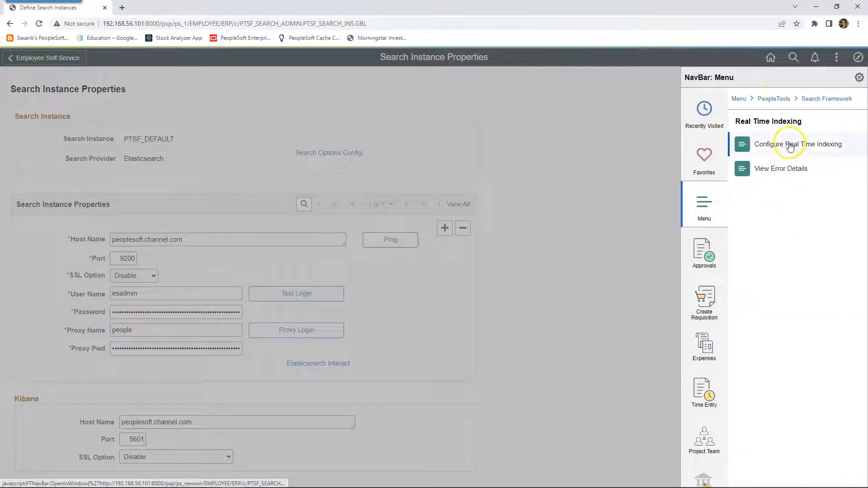
- Open Configure Real Time Indexing and select the EP_AP_VENDOR index
{"action": "left_click", "coordinate": [798, 144]}
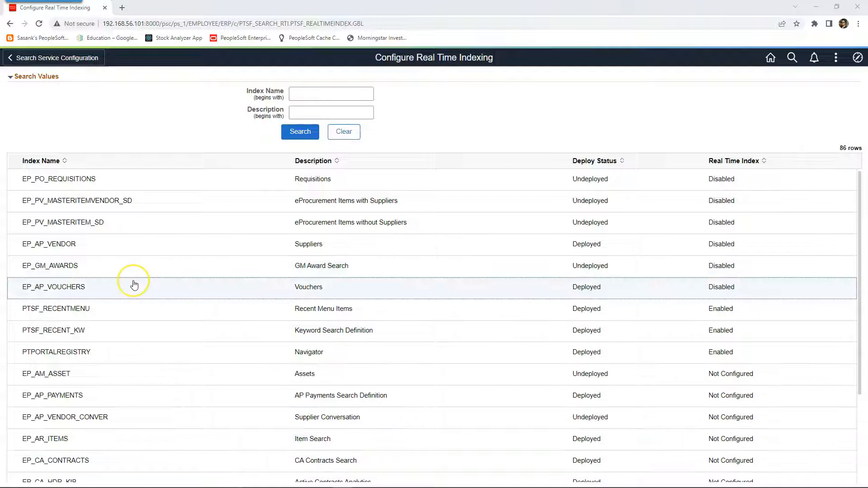
{"action": "mouse_move", "coordinate": [116, 265]}
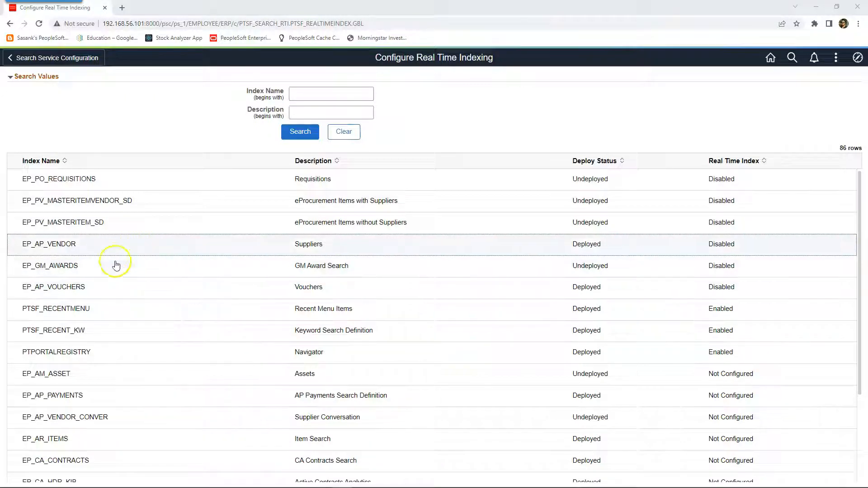
{"action": "left_click", "coordinate": [48, 244]}
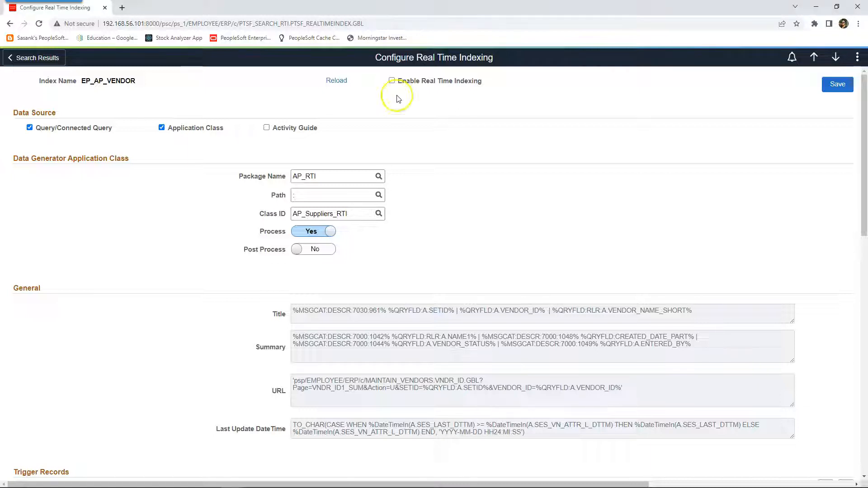
- Enable real-time indexing for EP_AP_VENDOR (trigger record VENDOR_SES_VW, transaction VENDOR) and save
{"action": "left_click", "coordinate": [392, 81]}
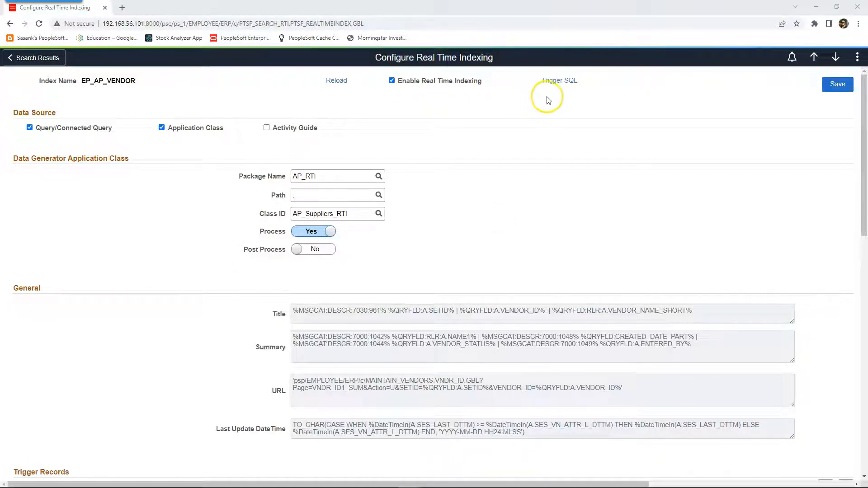
{"action": "mouse_move", "coordinate": [555, 92]}
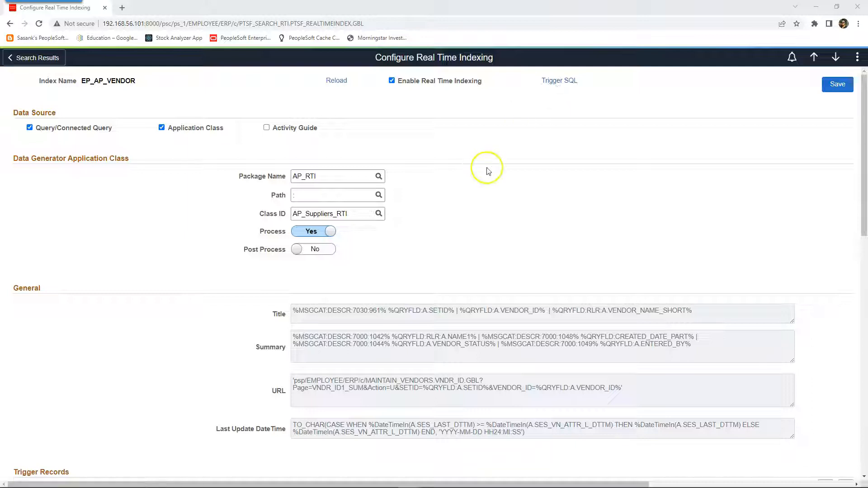
{"action": "scroll", "scroll_direction": "down", "scroll_amount": 3}
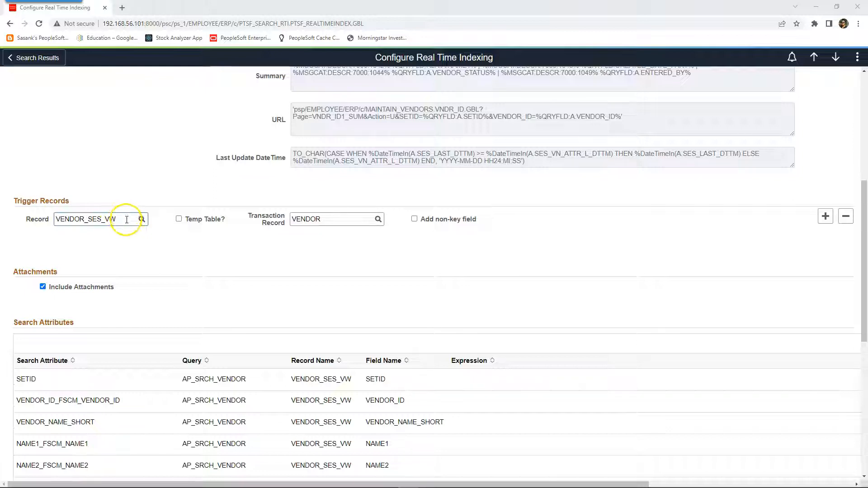
{"action": "triple_click", "coordinate": [89, 219]}
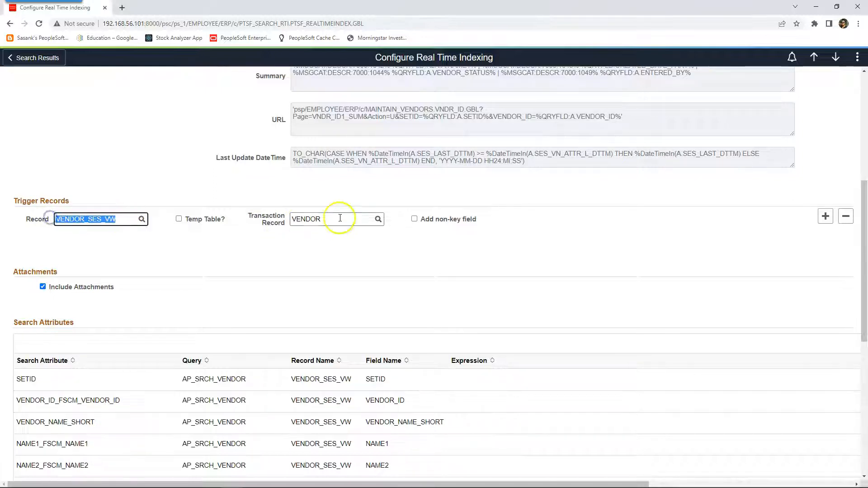
{"action": "left_click", "coordinate": [337, 219]}
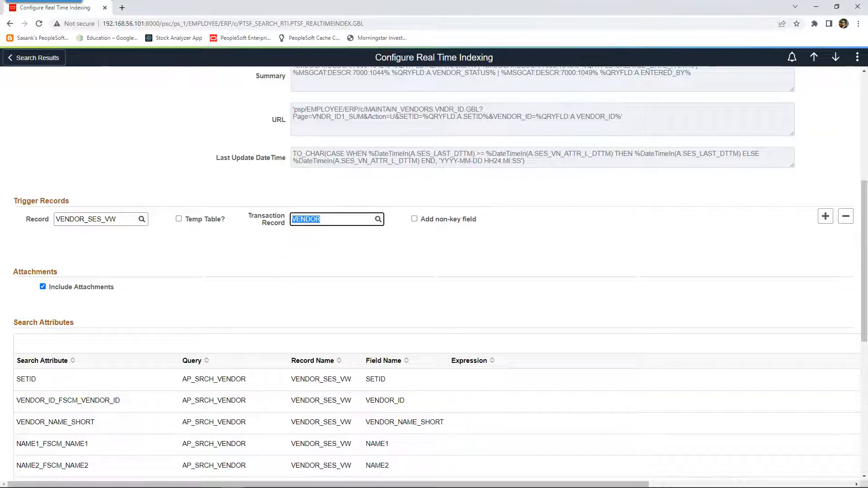
{"action": "scroll", "scroll_direction": "up", "scroll_amount": 3}
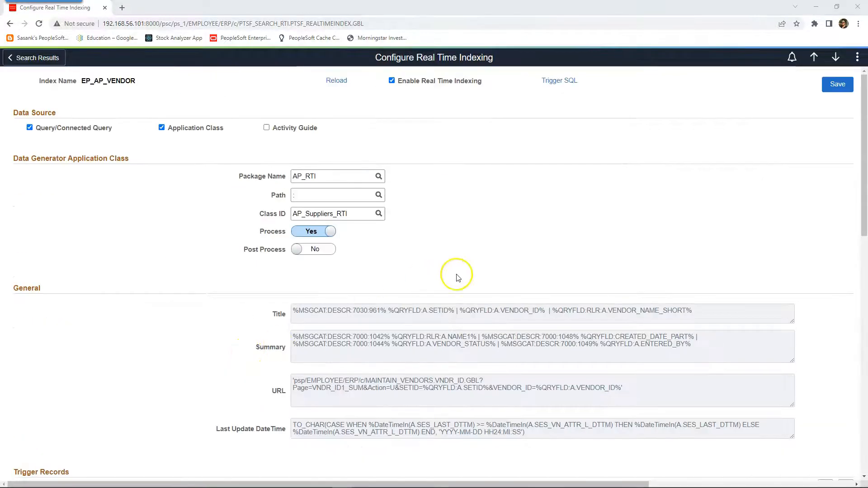
{"action": "left_click", "coordinate": [836, 84]}
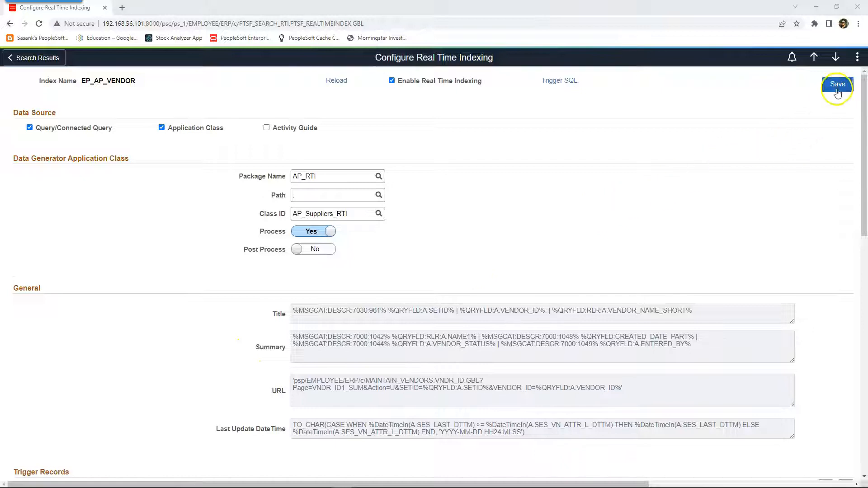
{"action": "left_click", "coordinate": [837, 84]}
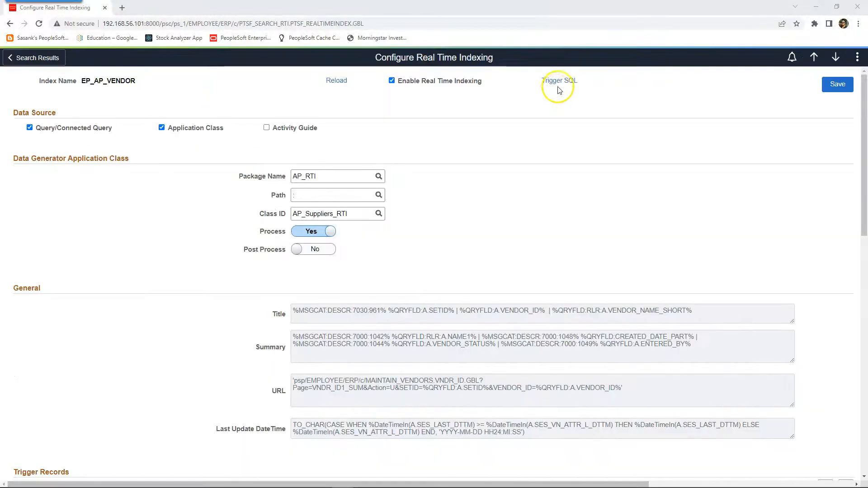
- Generate the SFA_VENDOR_TR trigger SQL, open it maximized in Notepad, and copy everything
{"action": "left_click", "coordinate": [559, 81]}
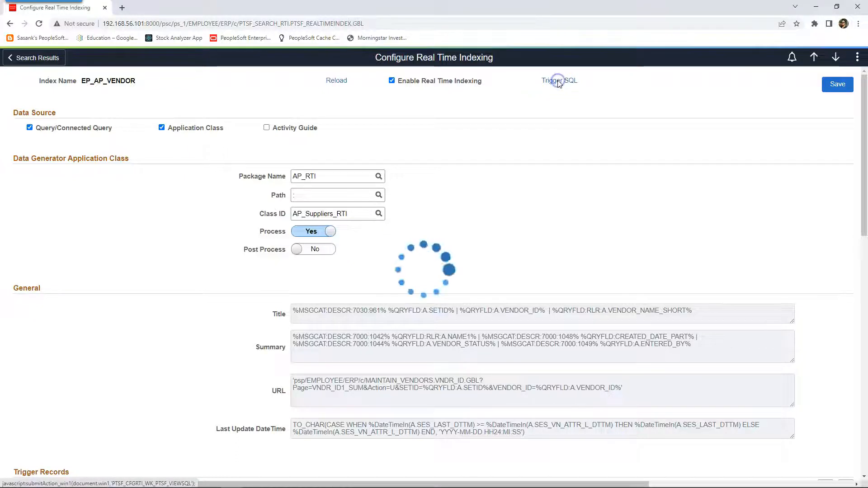
{"action": "left_click", "coordinate": [558, 80]}
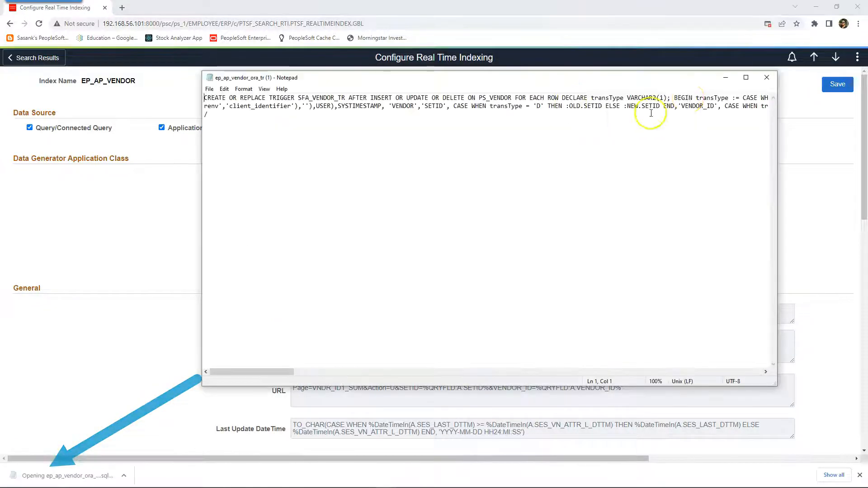
{"action": "left_click", "coordinate": [745, 77]}
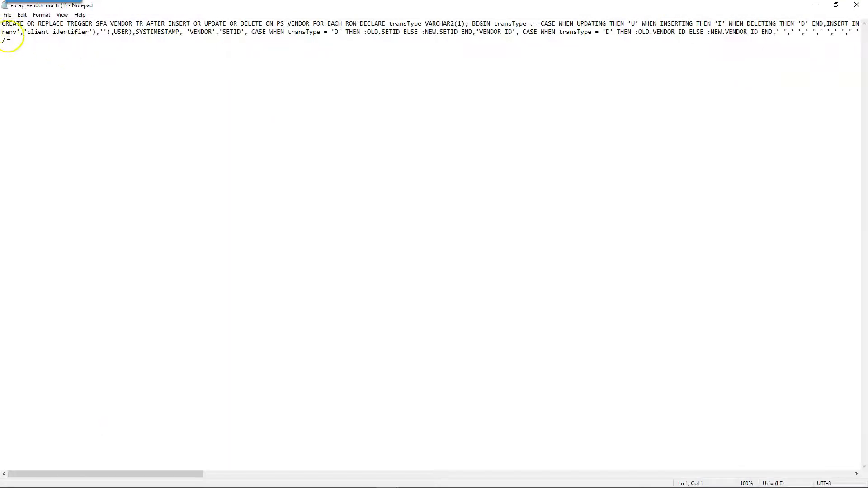
{"action": "key", "text": "ctrl+a"}
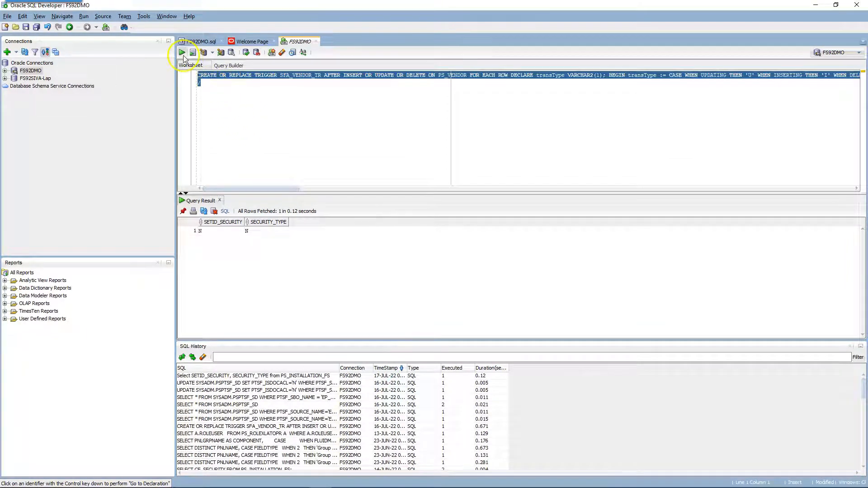
- Run the script to compile trigger SFA_VENDOR_TR, then inspect PS_VENDOR and PS_PTSF_RTISTG
{"action": "left_click", "coordinate": [192, 52]}
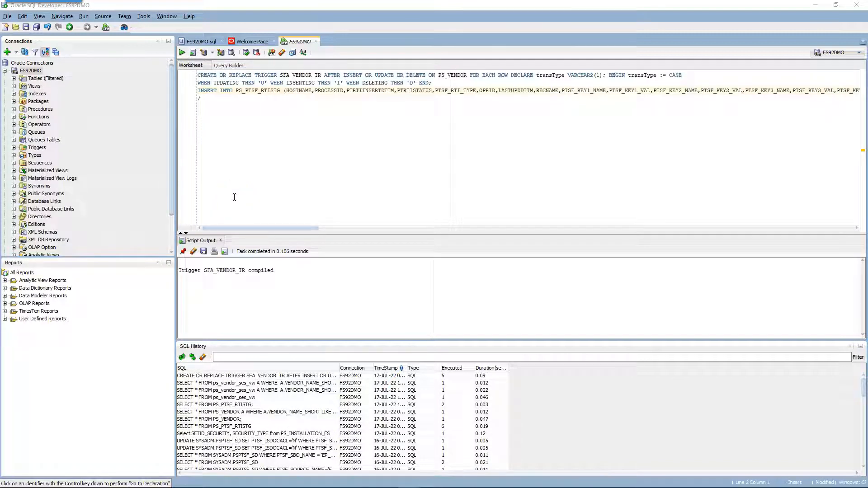
{"action": "left_click", "coordinate": [241, 120]}
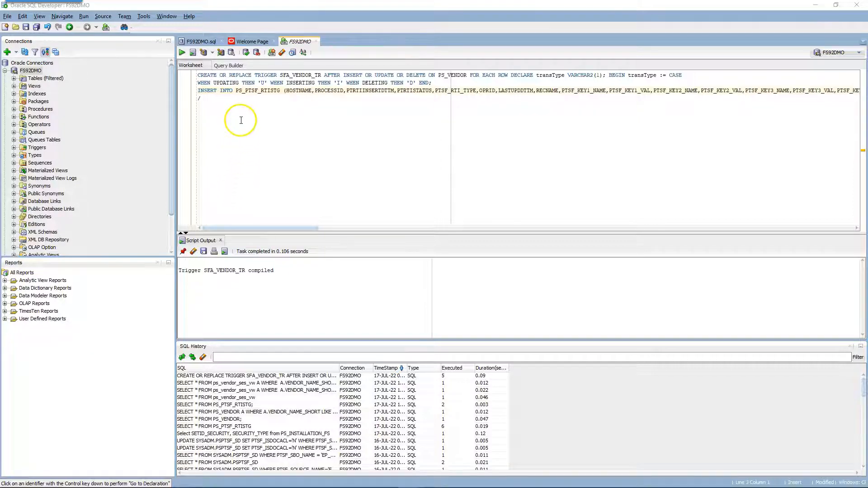
{"action": "mouse_move", "coordinate": [247, 121]}
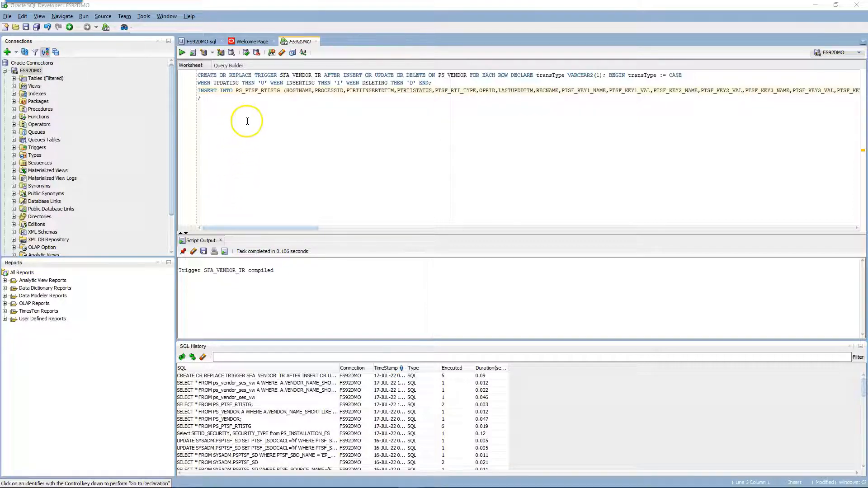
{"action": "double_click", "coordinate": [453, 75]}
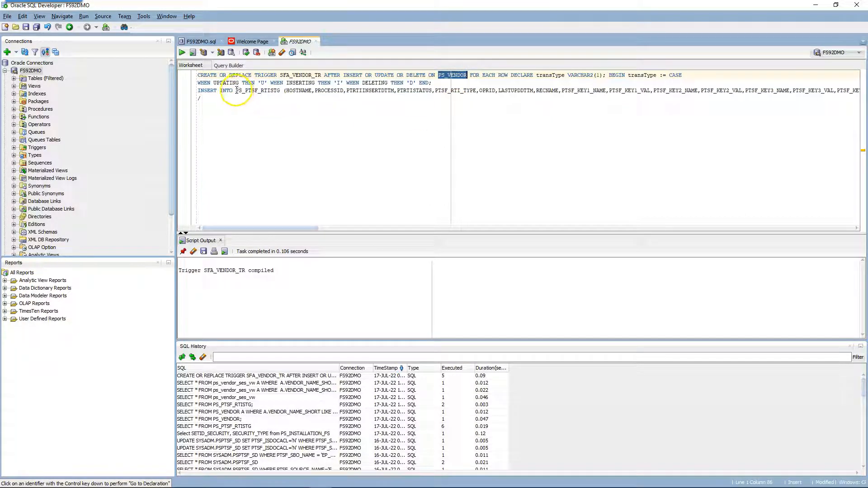
{"action": "double_click", "coordinate": [257, 91]}
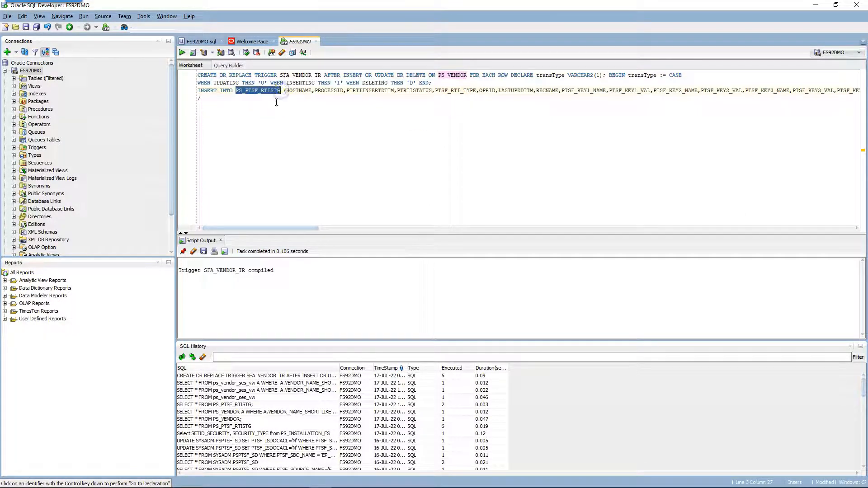
{"action": "mouse_move", "coordinate": [41, 454]}
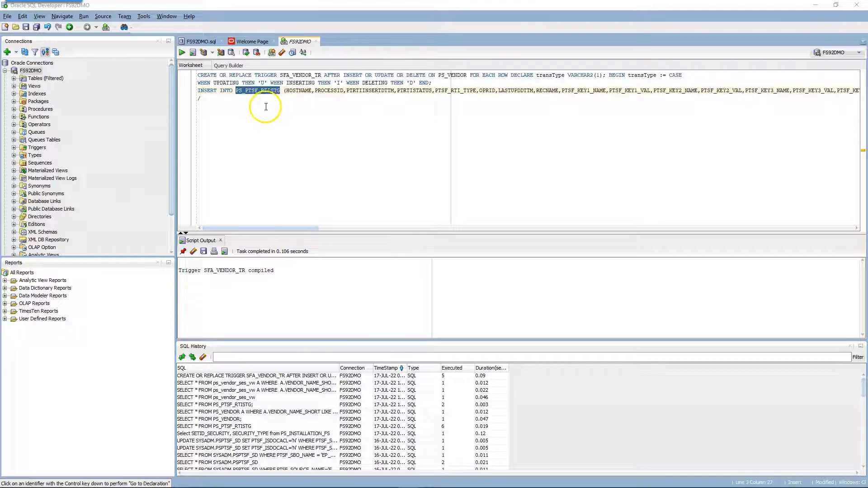
{"action": "mouse_move", "coordinate": [320, 143]}
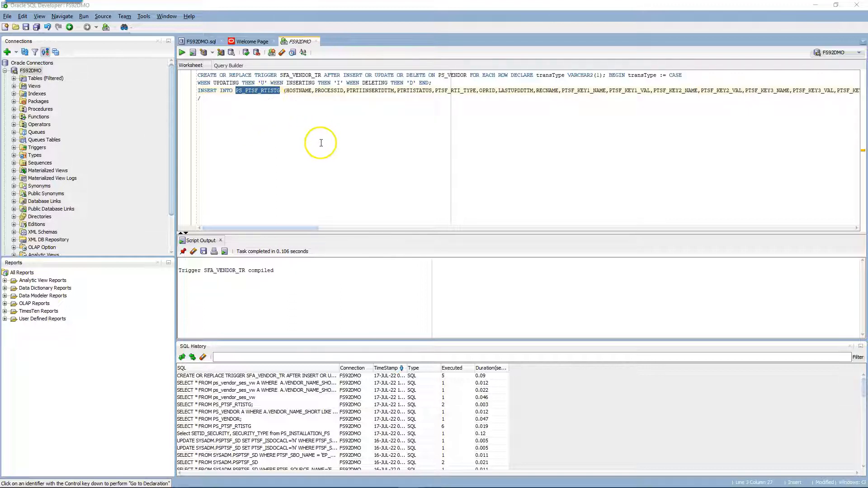
{"action": "mouse_move", "coordinate": [288, 128]}
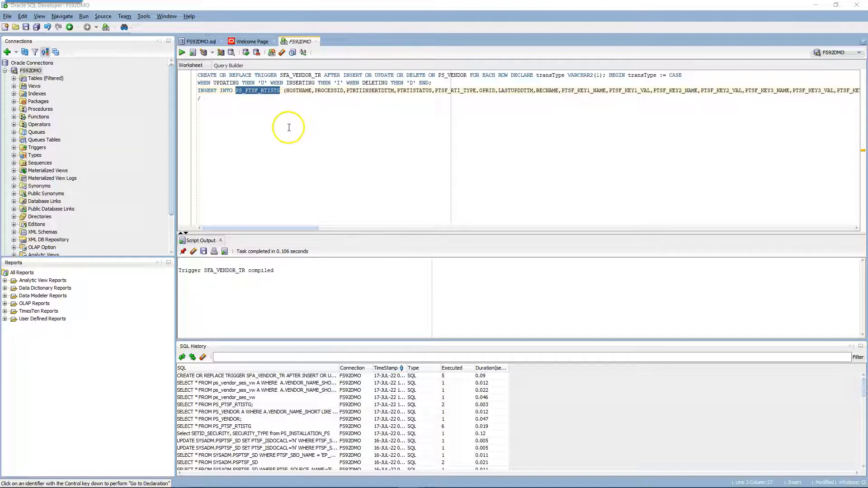
{"action": "mouse_move", "coordinate": [257, 128]}
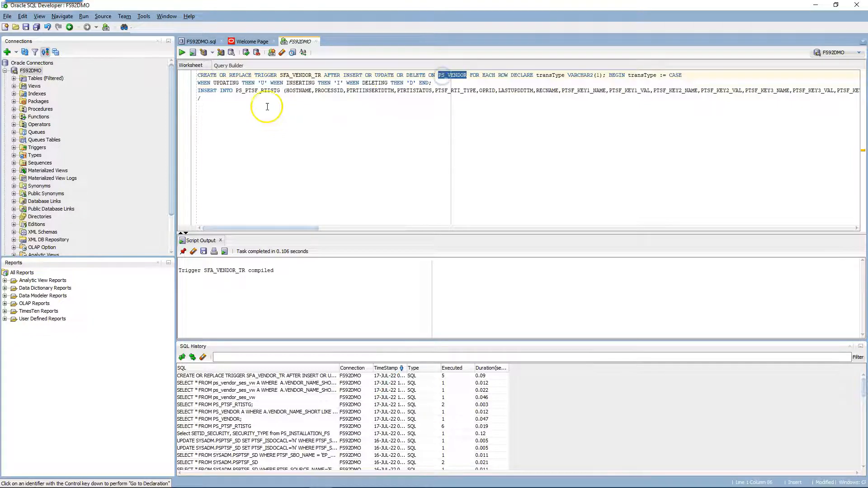
{"action": "double_click", "coordinate": [257, 91]}
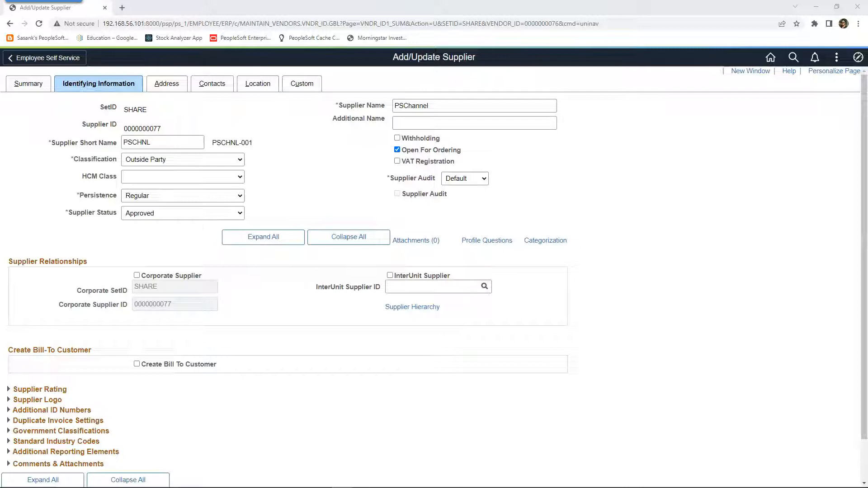
{"action": "left_click", "coordinate": [769, 57]}
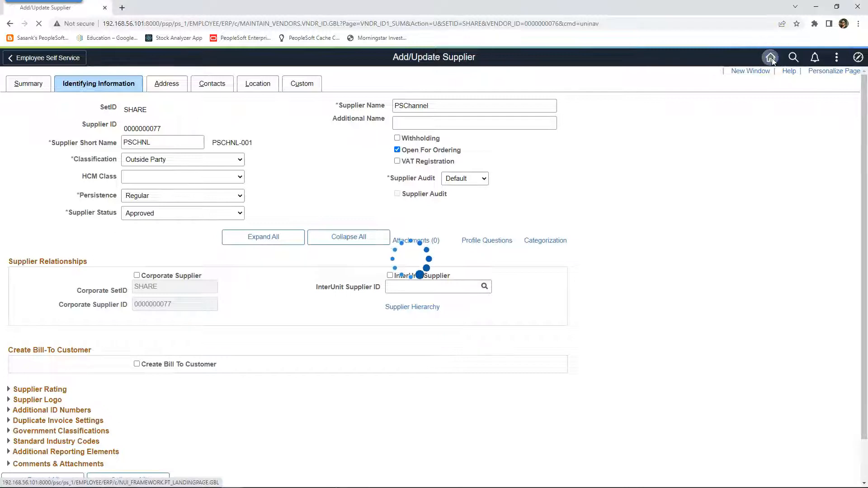
{"action": "left_click", "coordinate": [770, 57]}
{"action": "type", "text": "p"}
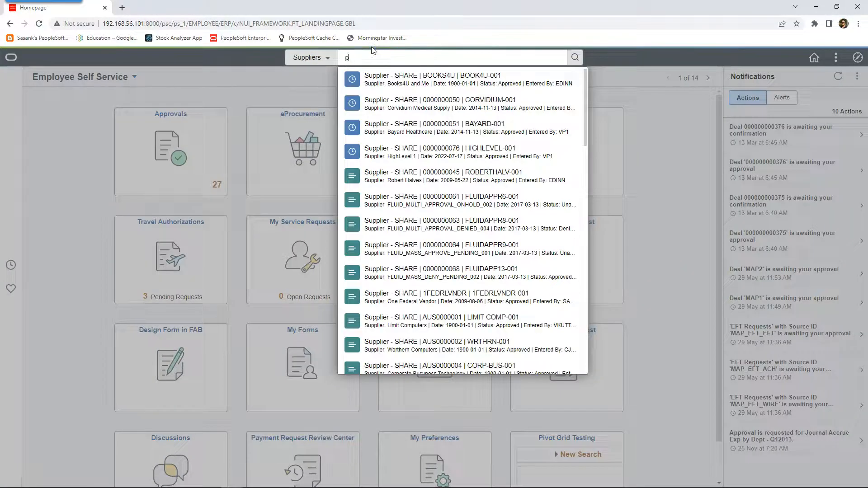
{"action": "type", "text": "PSChannel"}
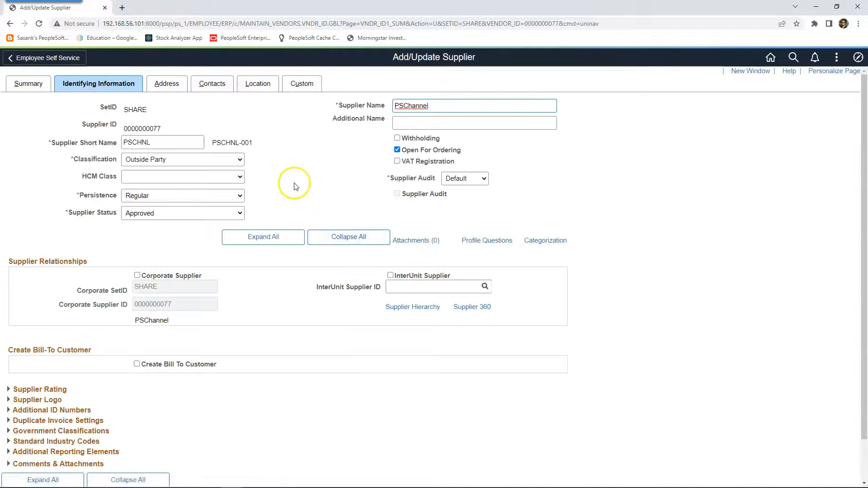
{"action": "mouse_move", "coordinate": [293, 185]}
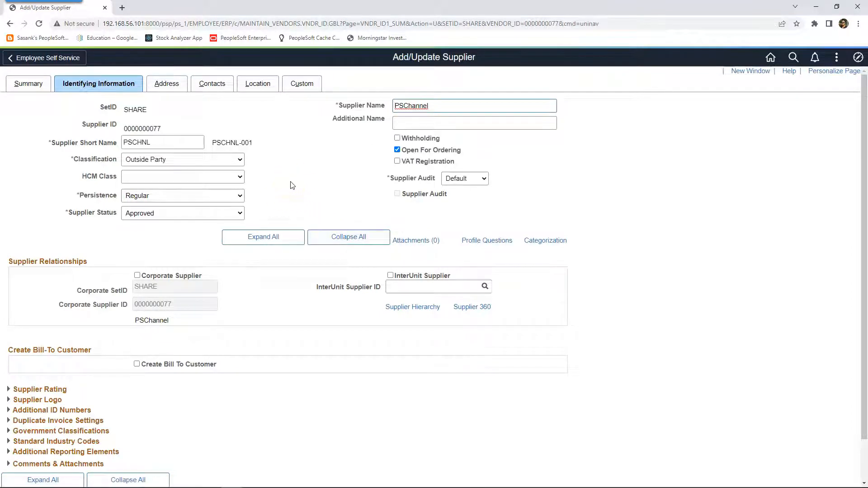